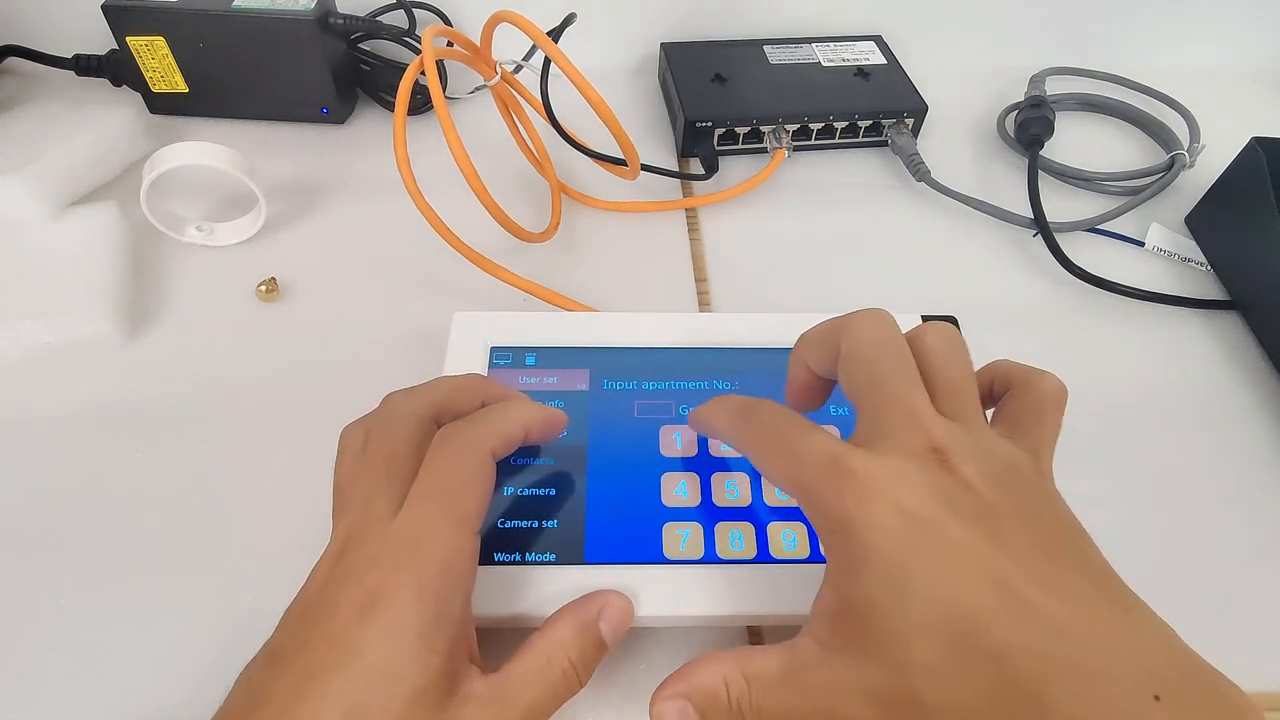
Step: Add contacts for 1Group2Room1Ext through 1Group5Room1Ext with their IP addresses
left_click(678, 441)
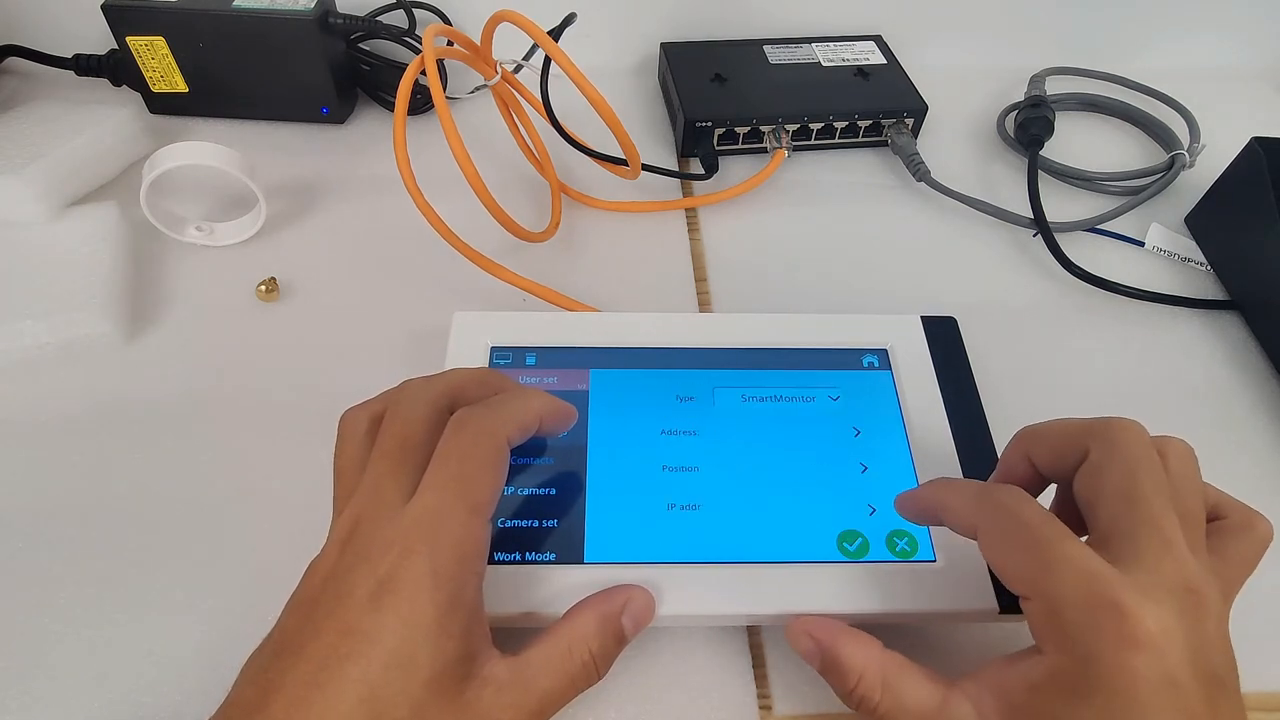
left_click(860, 432)
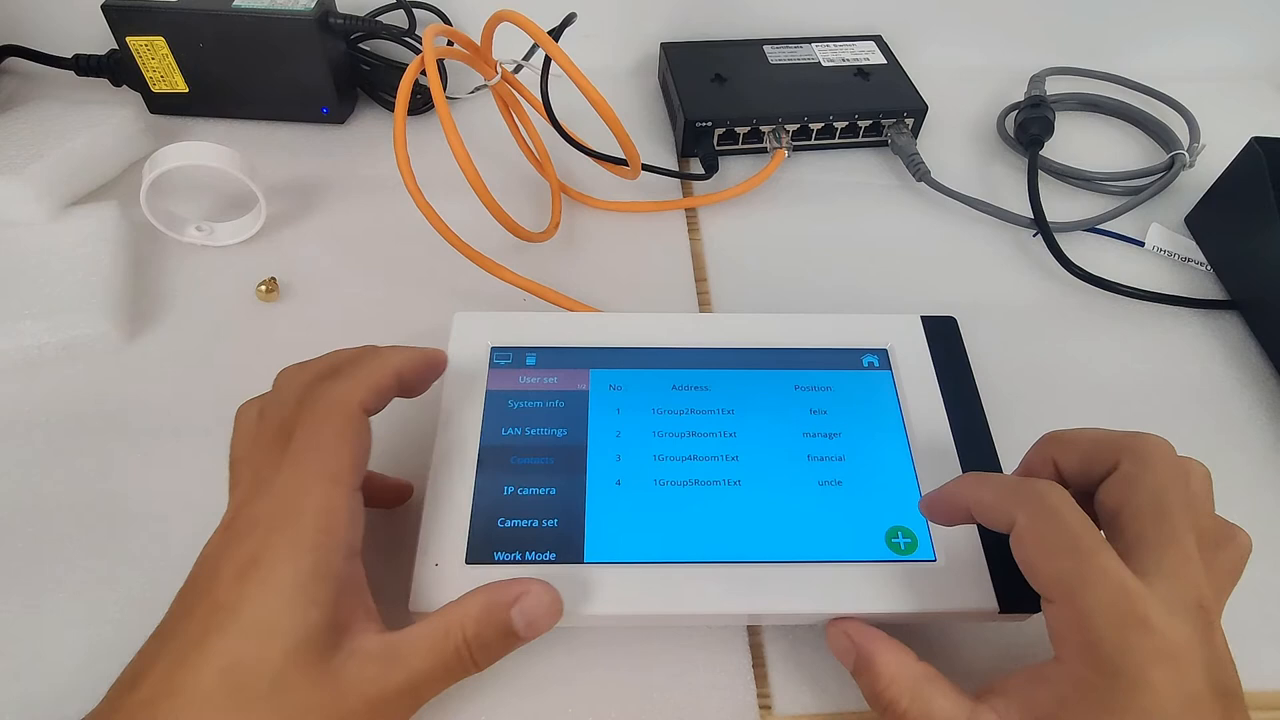
Step: Add contact 1Group1Room1Ext at area1 and view IP camera settings (Off, 270°, 1024)
left_click(869, 360)
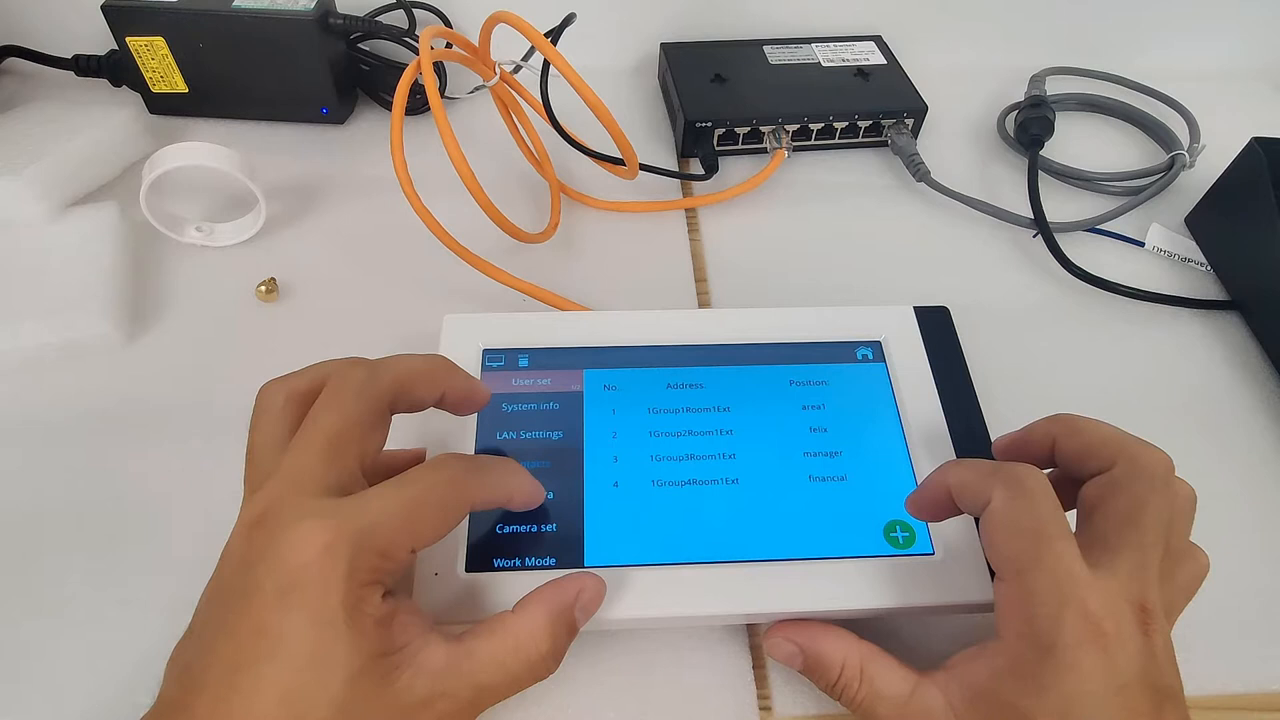
left_click(527, 494)
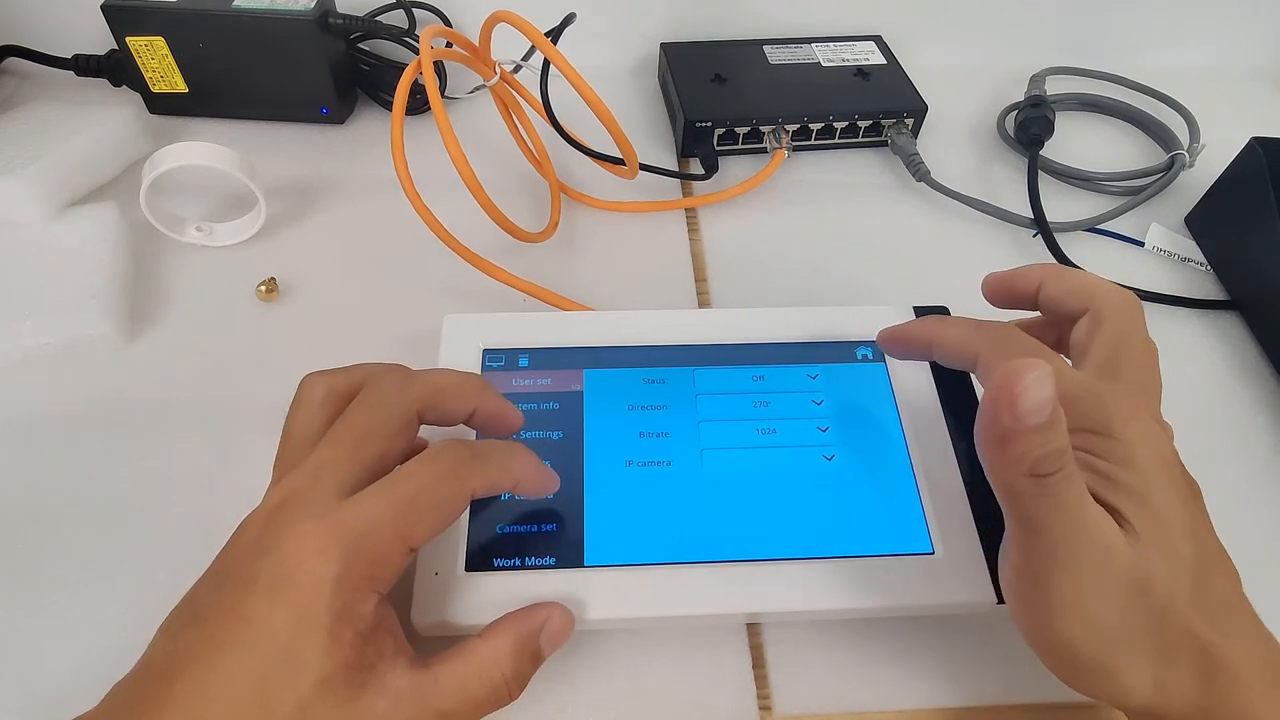
Step: View display settings: 10min timeout, Time screensaver, English, monitor screensaver disabled
left_click(778, 378)
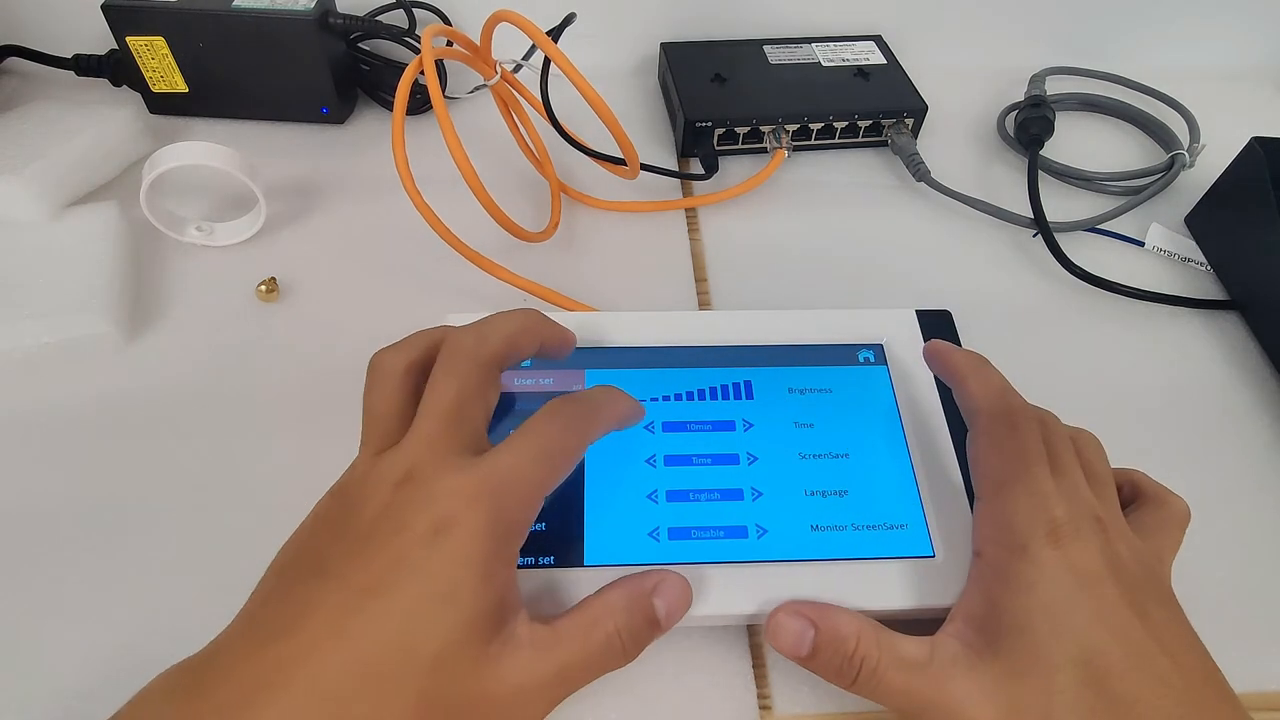
Step: Set screen time to 1min, enable monitor screensaver, then review Volume and Call settings
left_click(657, 426)
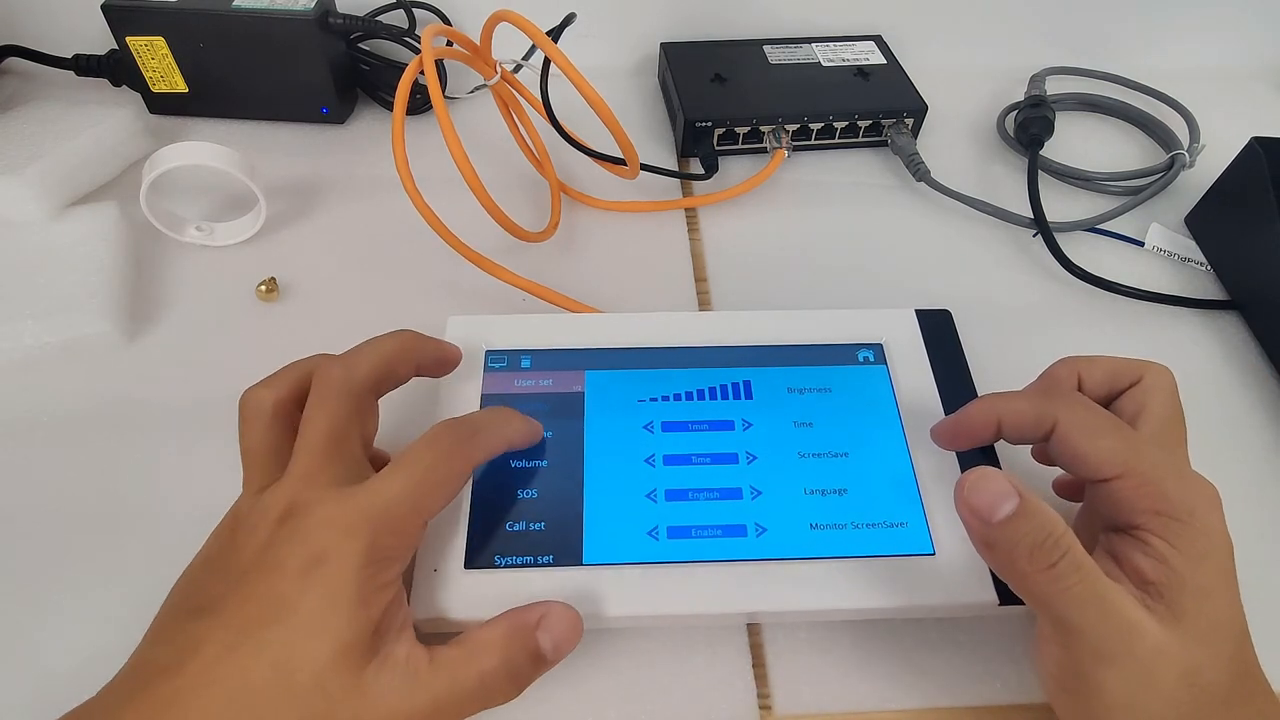
left_click(529, 462)
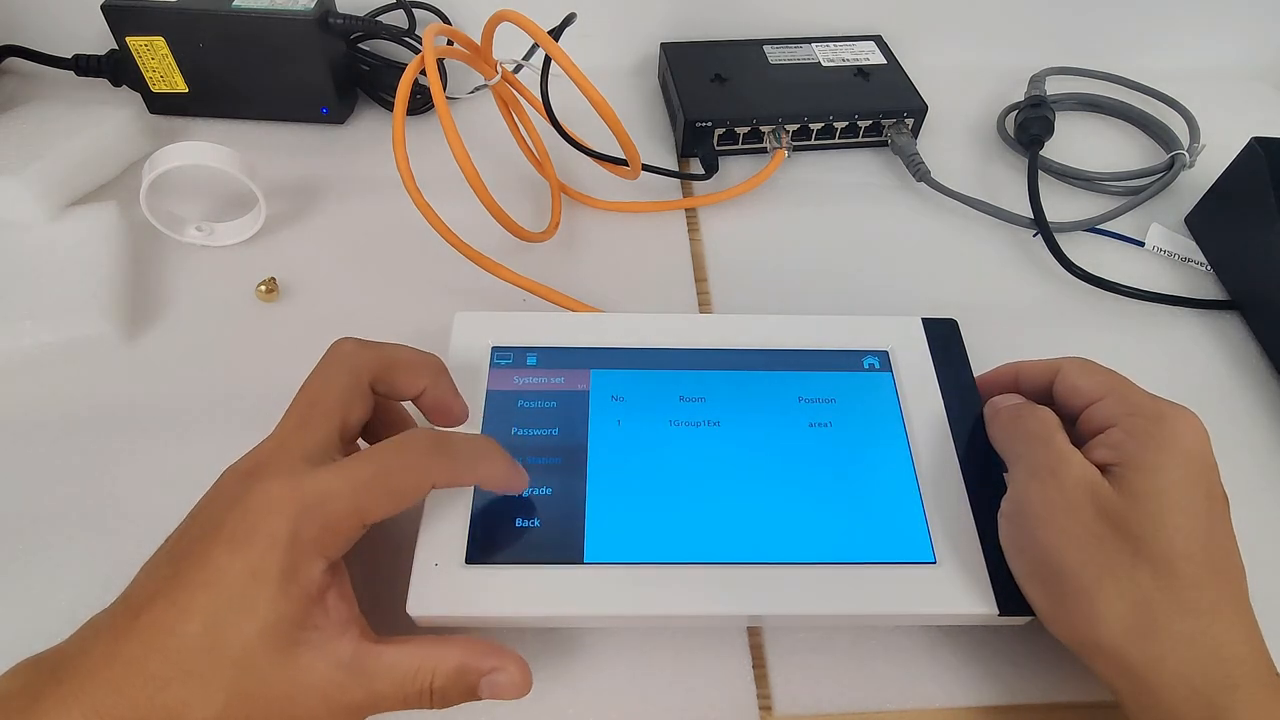
Step: Open the System Upgrade page from System settings
left_click(529, 490)
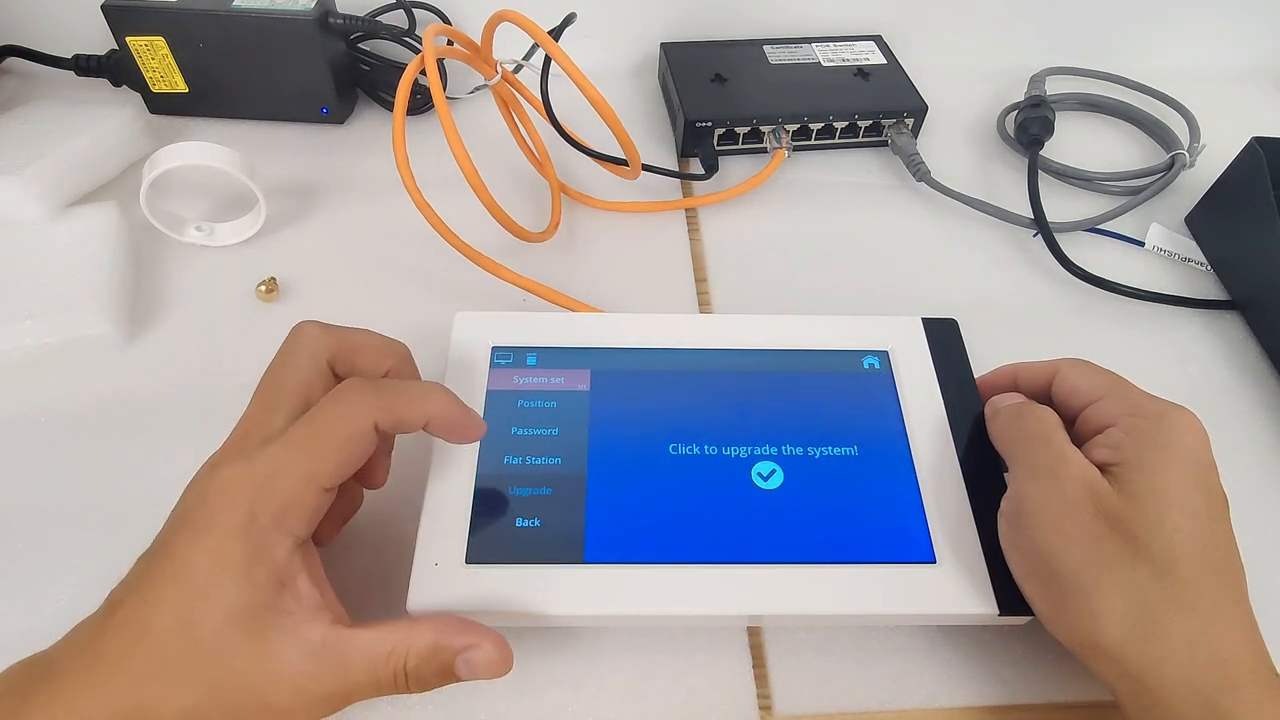